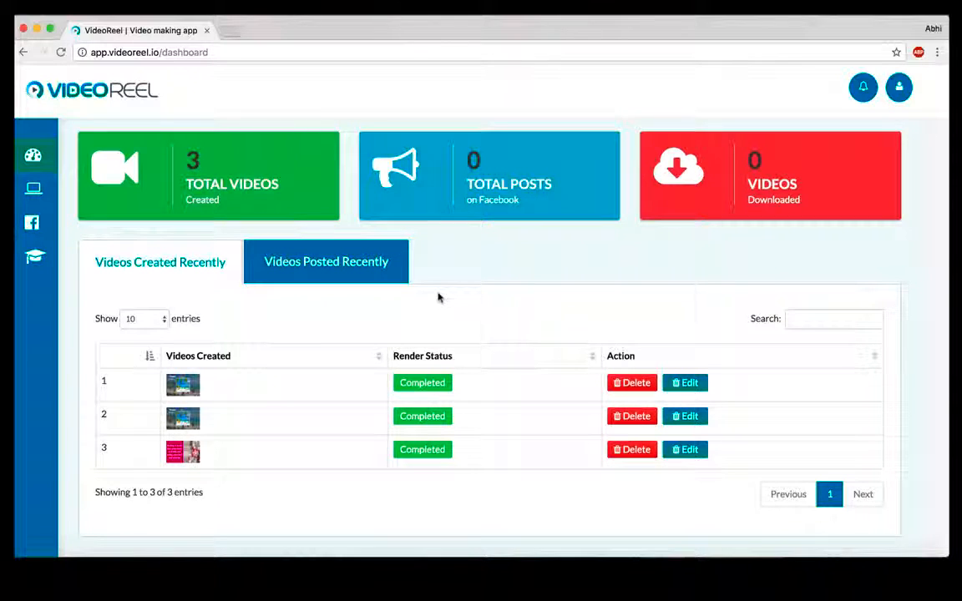
mouse_move(708, 475)
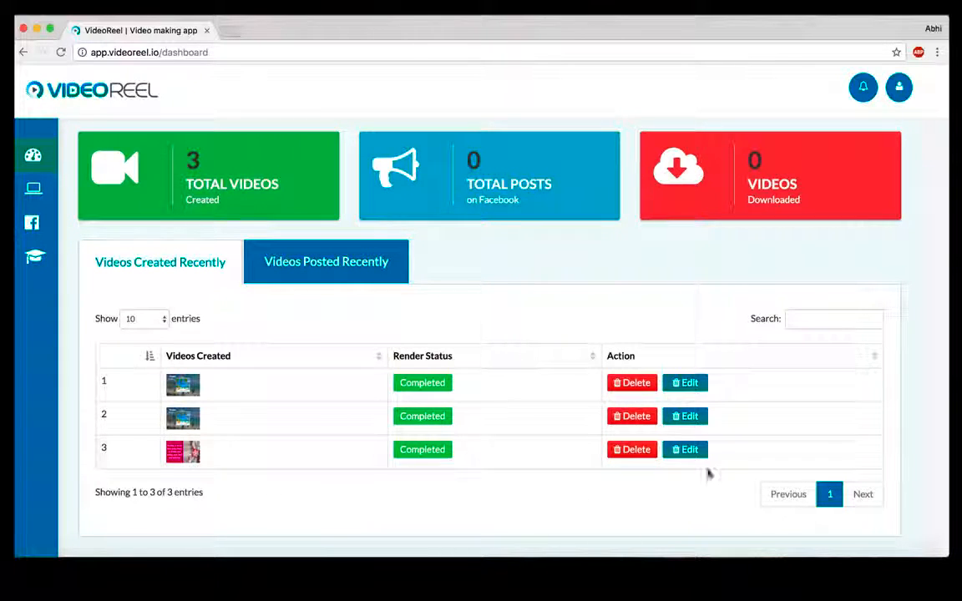
mouse_move(693, 481)
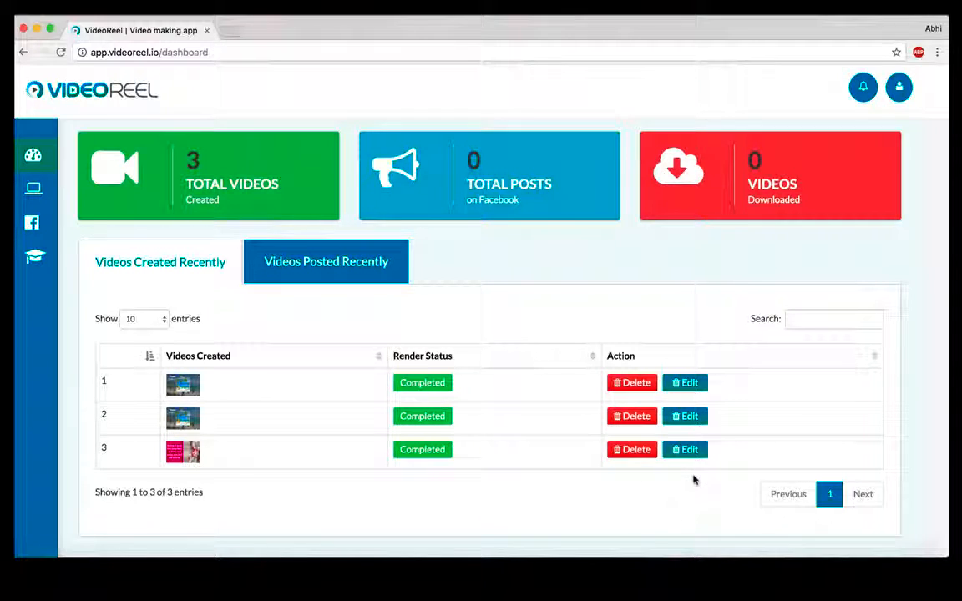
Review the recently posted videos, then return to the recently created list
left_click(326, 261)
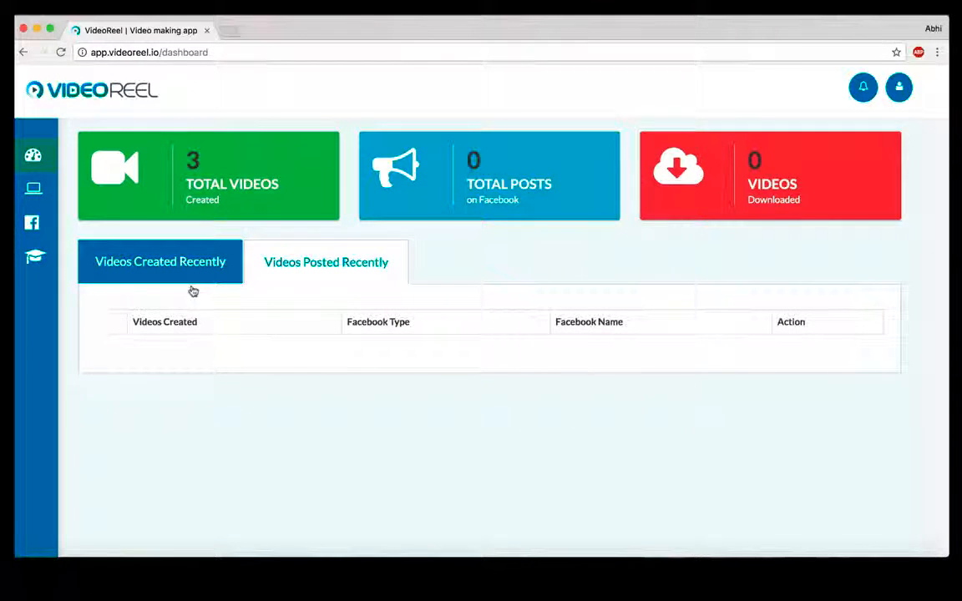
left_click(161, 260)
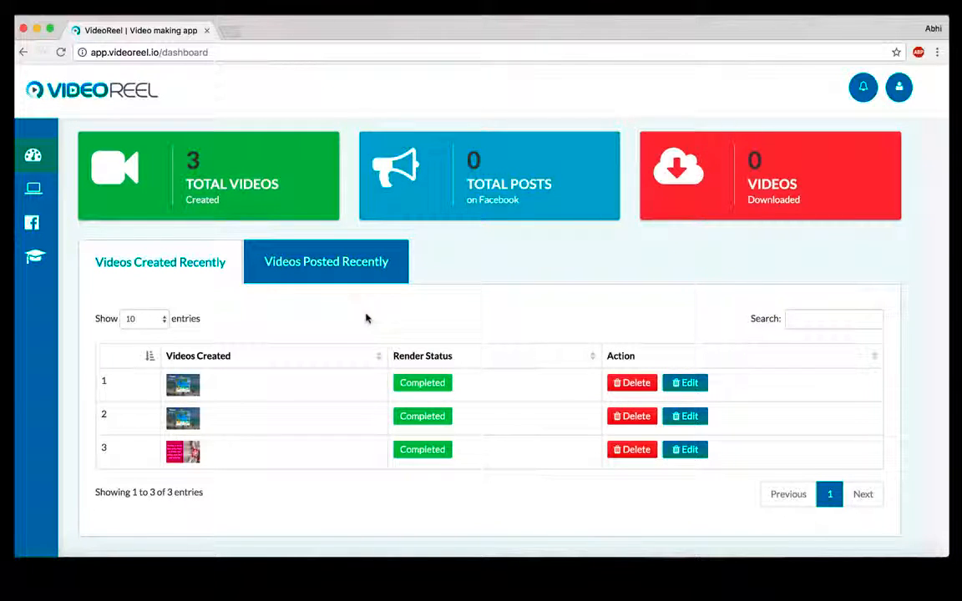
mouse_move(456, 324)
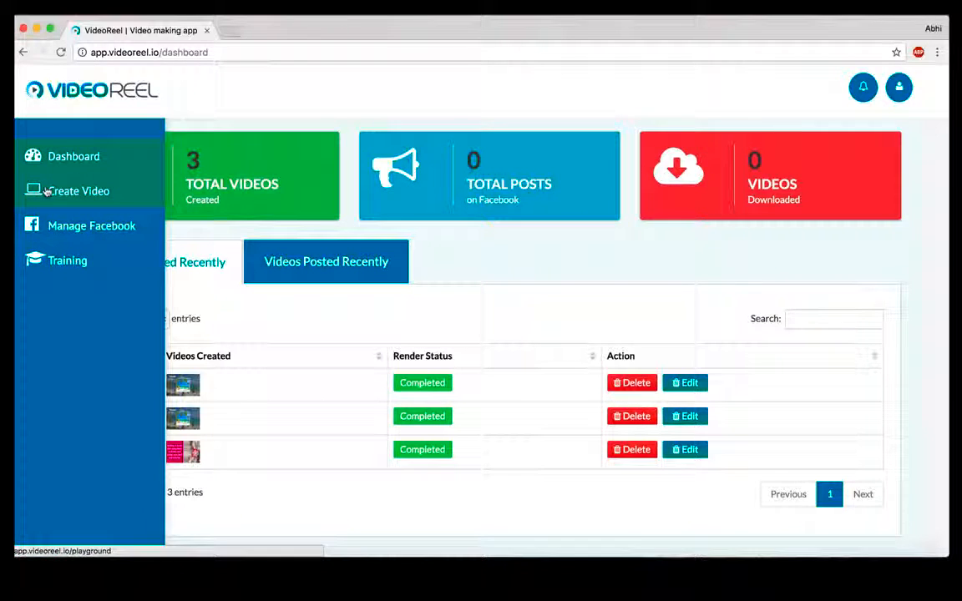
Begin a new video using the Coffee template, reaching its customize step
left_click(78, 190)
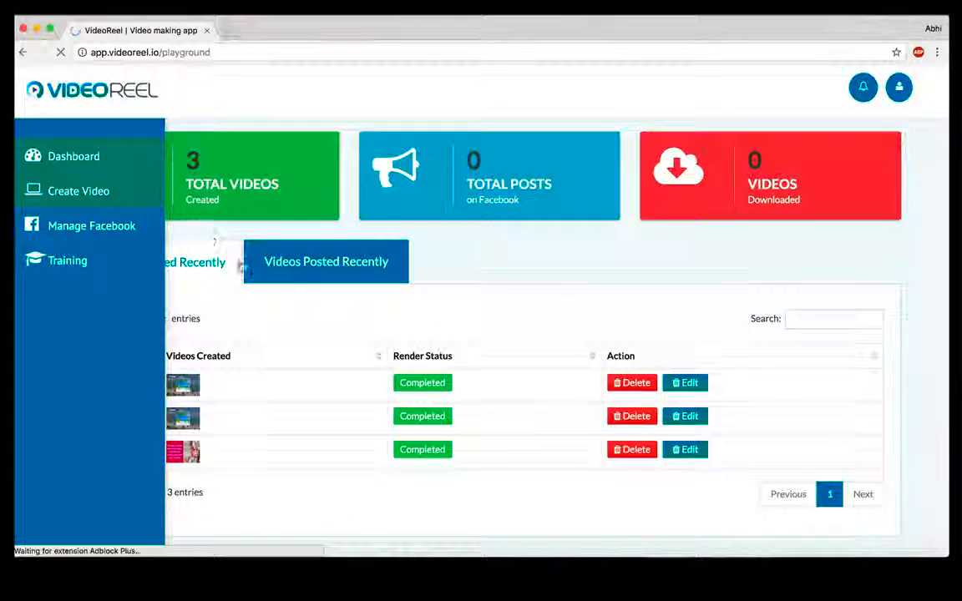
left_click(78, 191)
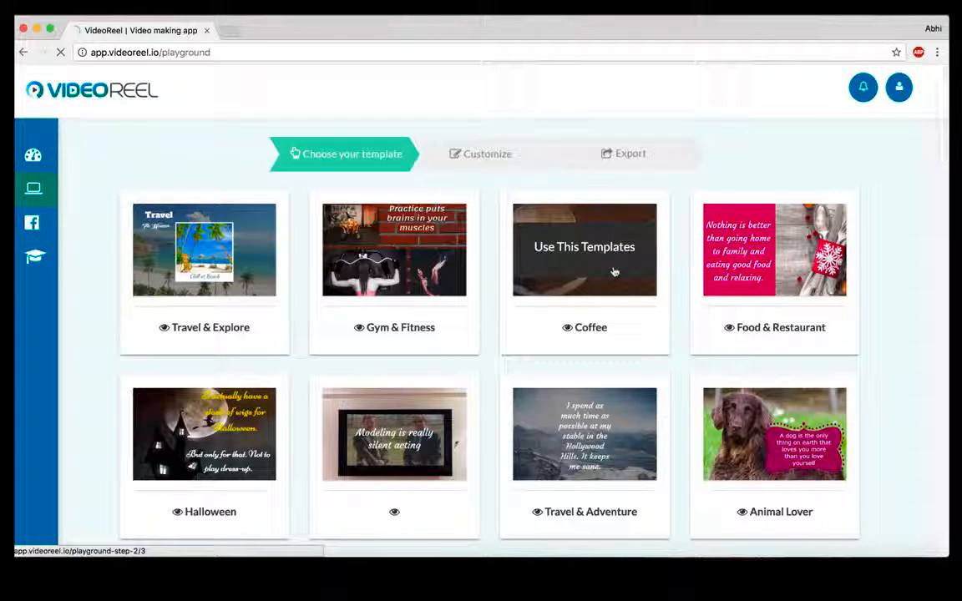
left_click(585, 247)
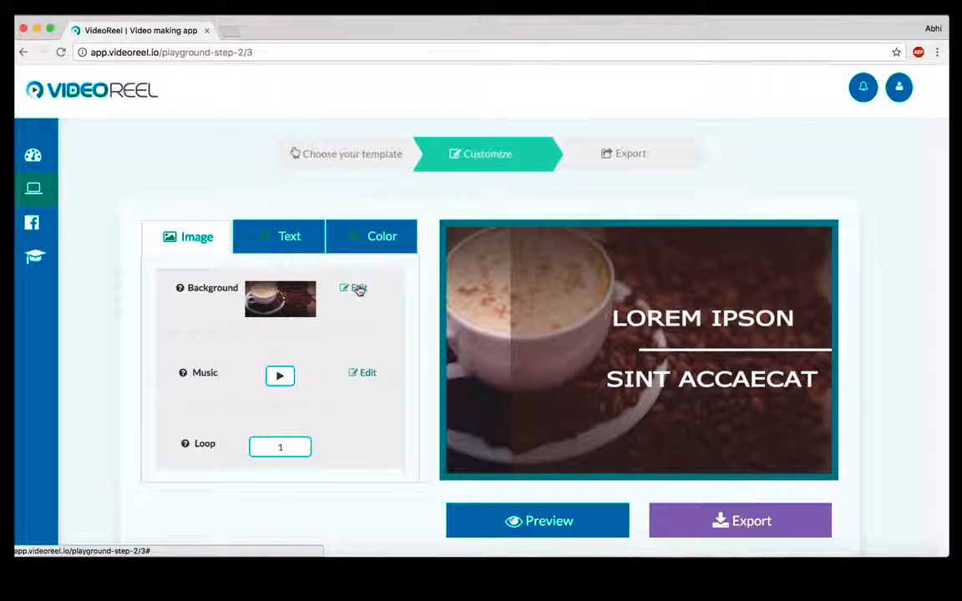
Swap the coffee background for the axe-on-stump forest photo from the Images library
left_click(357, 287)
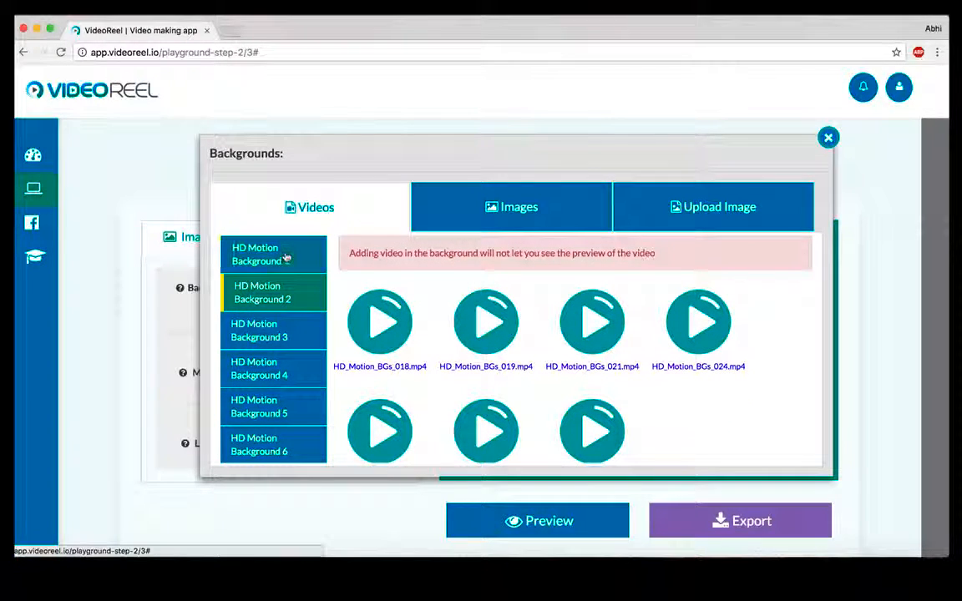
left_click(512, 207)
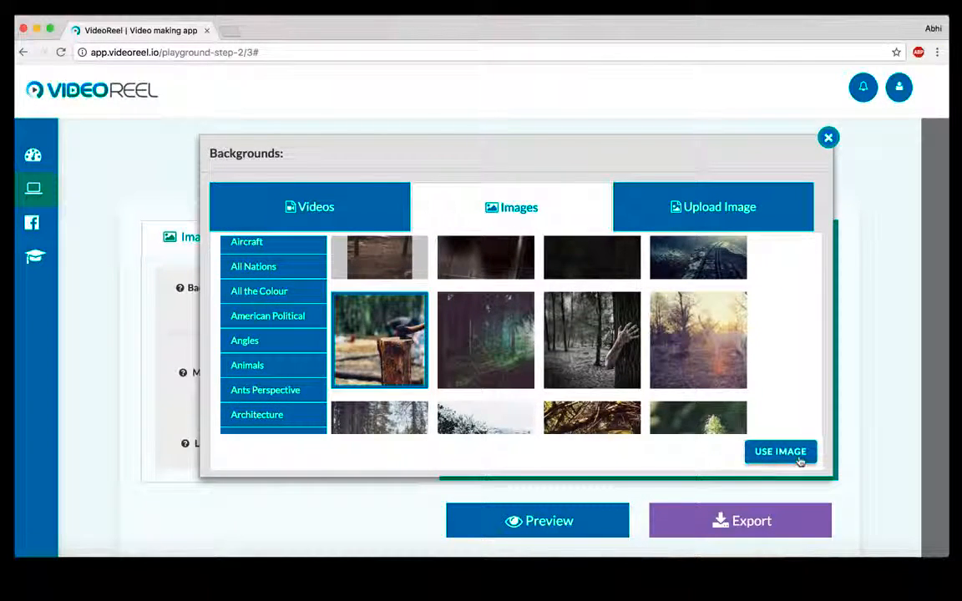
left_click(778, 451)
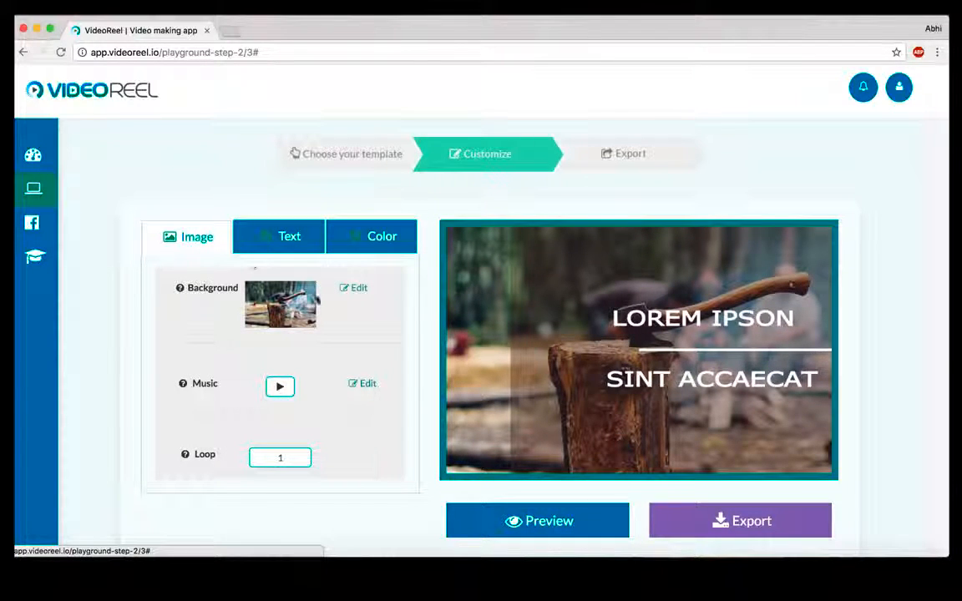
left_click(354, 287)
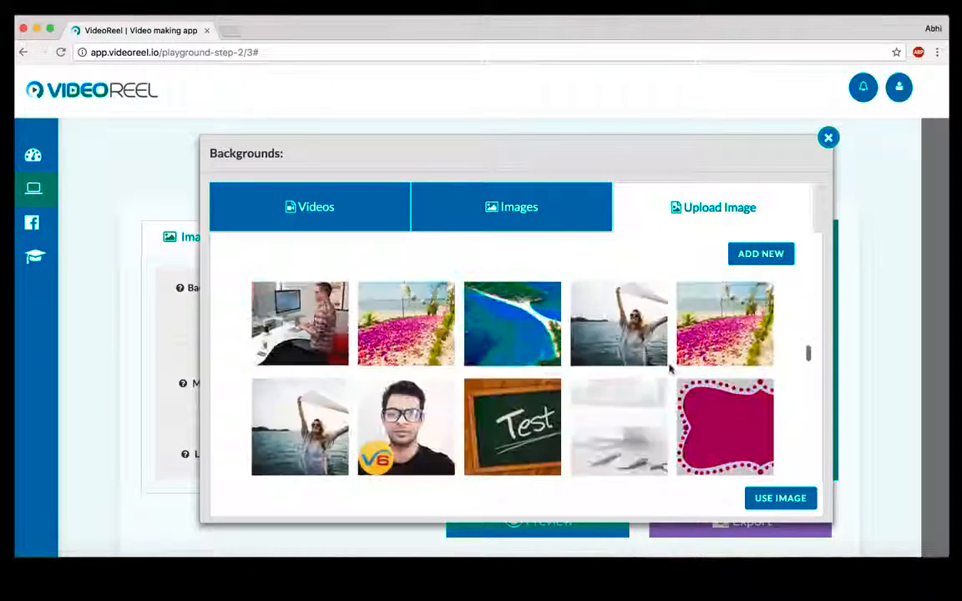
left_click(829, 137)
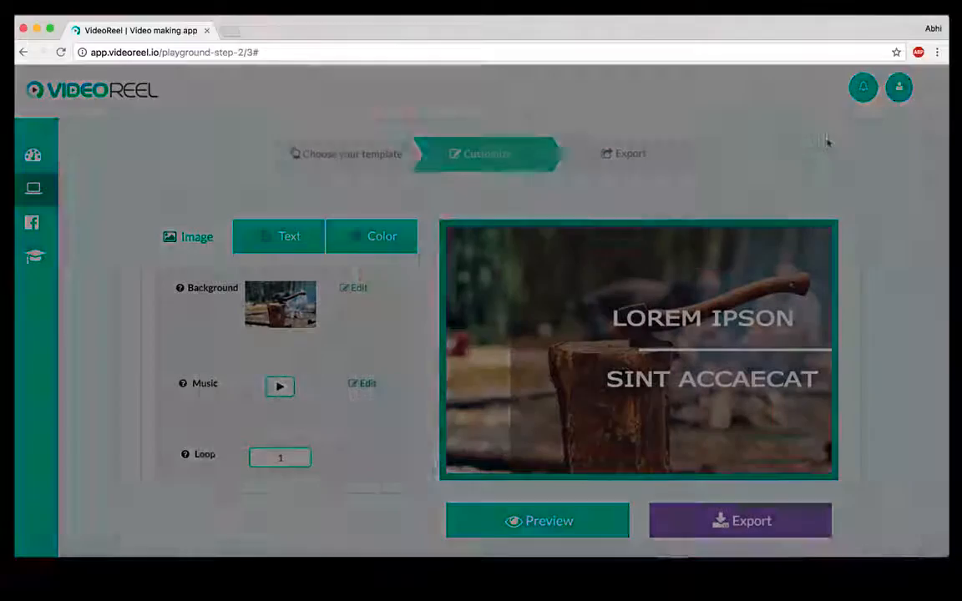
left_click(363, 382)
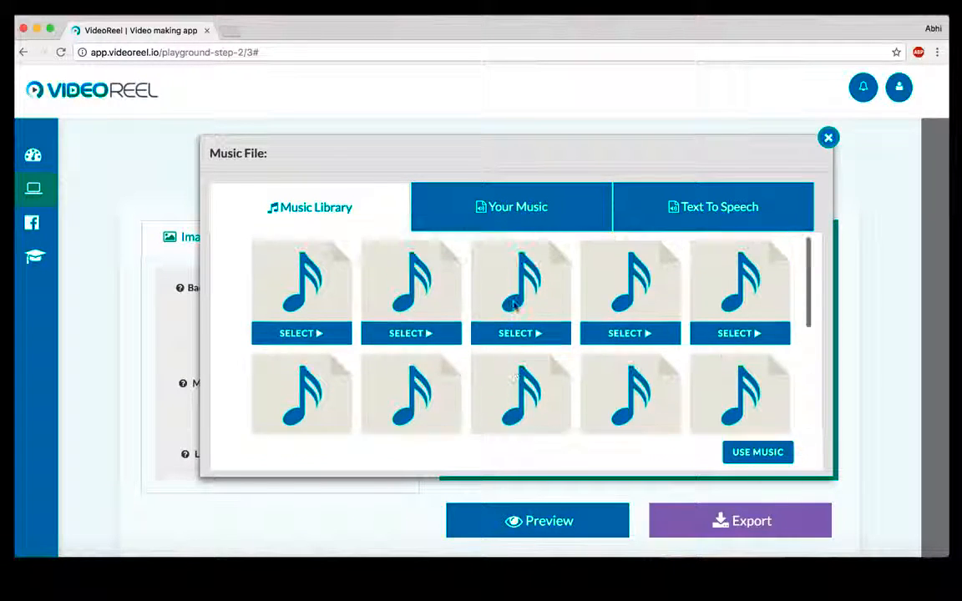
left_click(712, 207)
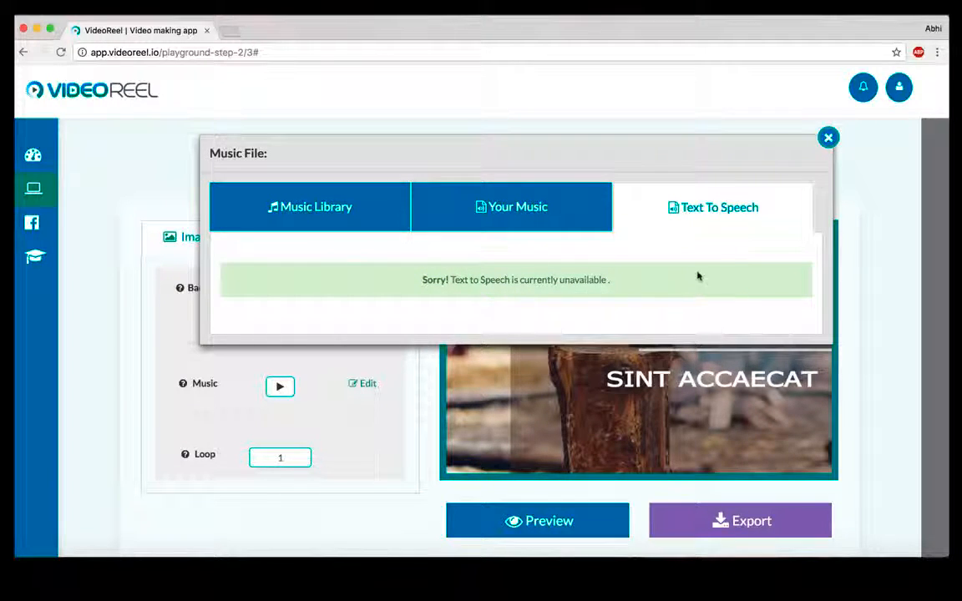
left_click(829, 137)
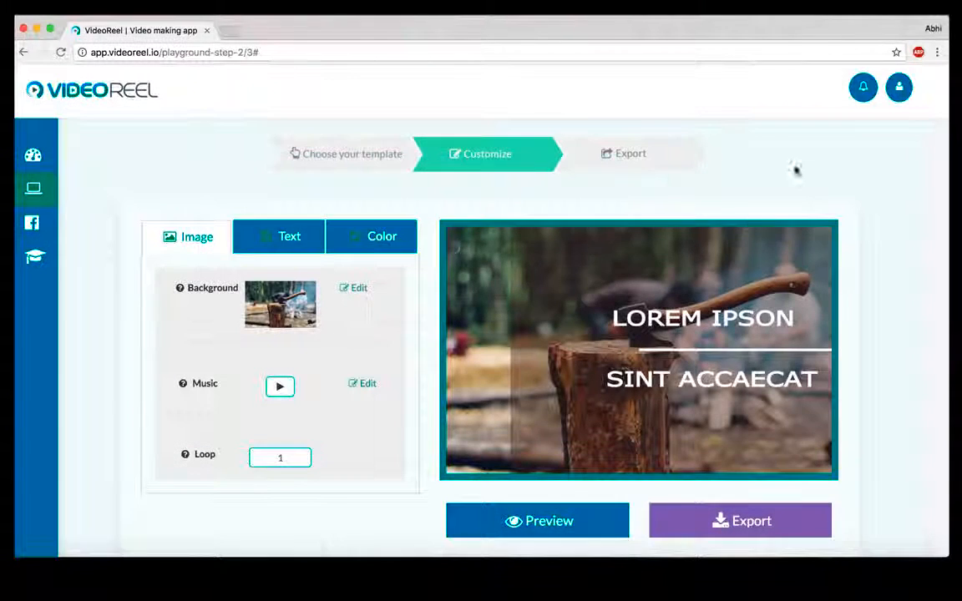
Show the text settings listing LOREM IPSON and SINT ACCAECAT with their sizes
left_click(281, 458)
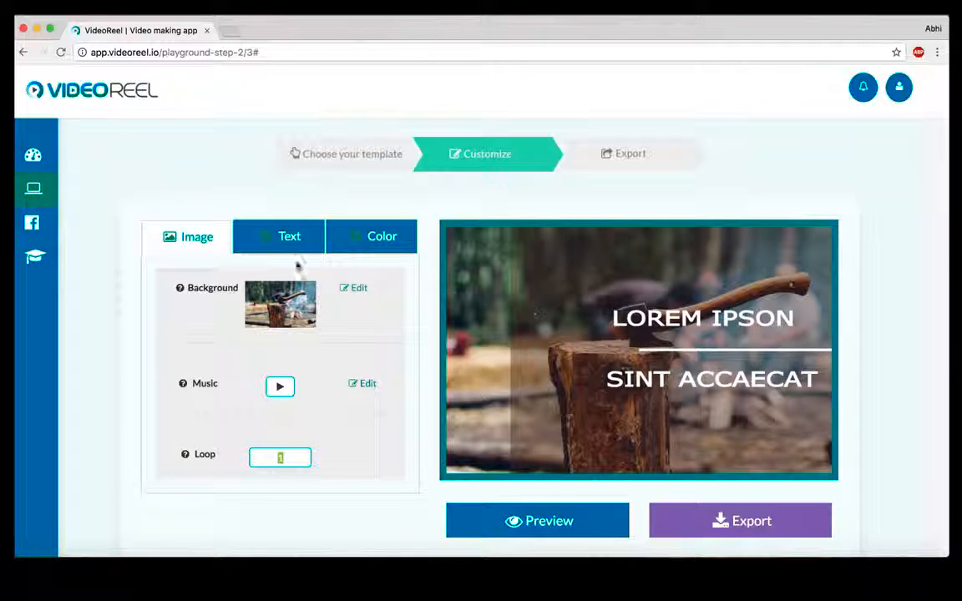
left_click(289, 237)
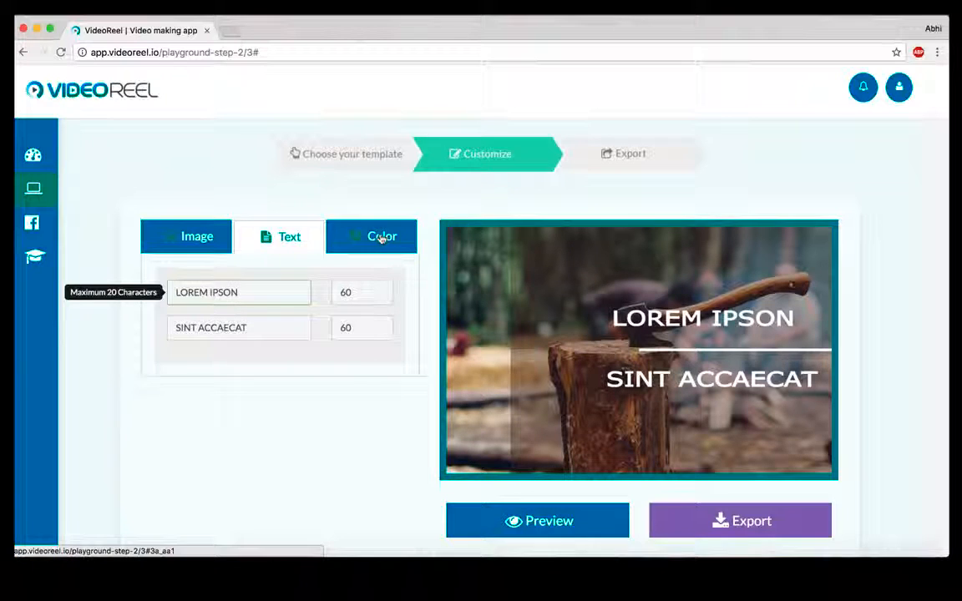
Set background colour dark green, Text2 font green and Text1 font lime green
left_click(381, 237)
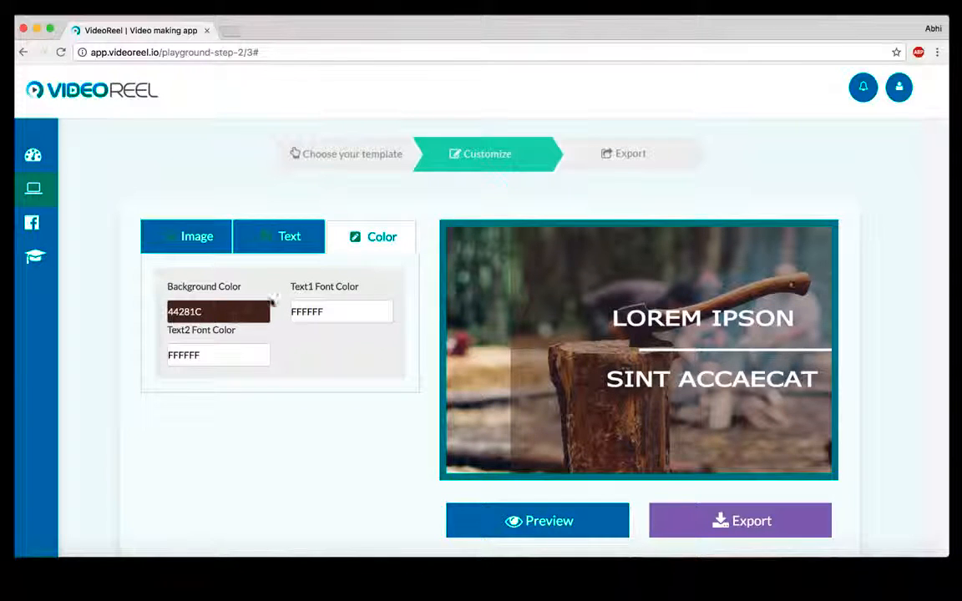
left_click(217, 312)
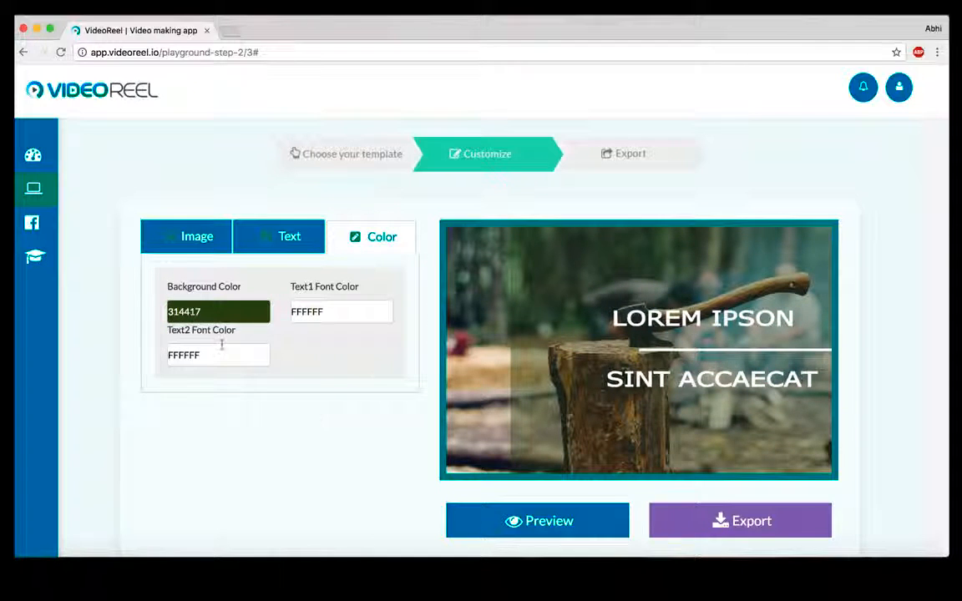
left_click(217, 354)
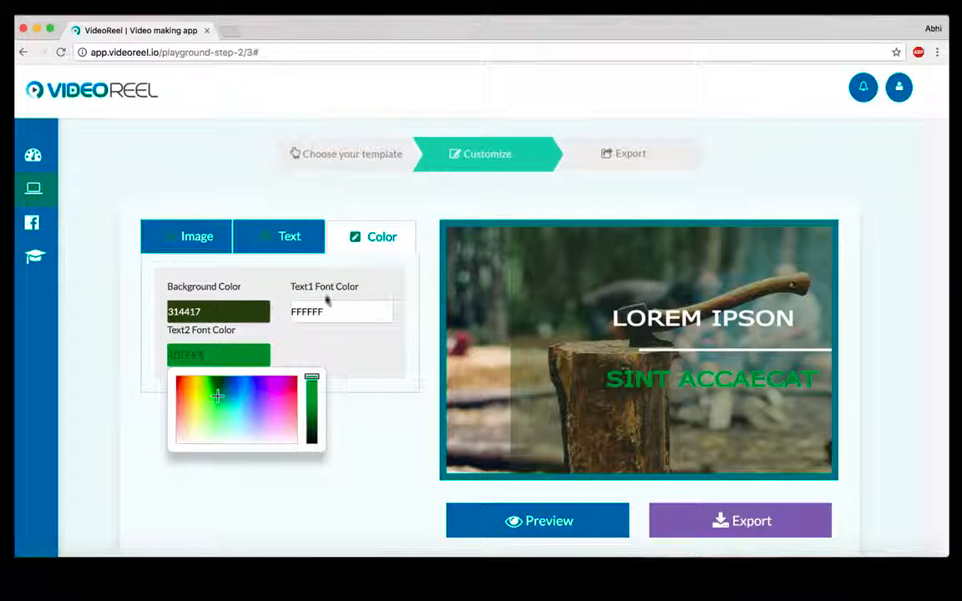
left_click(218, 396)
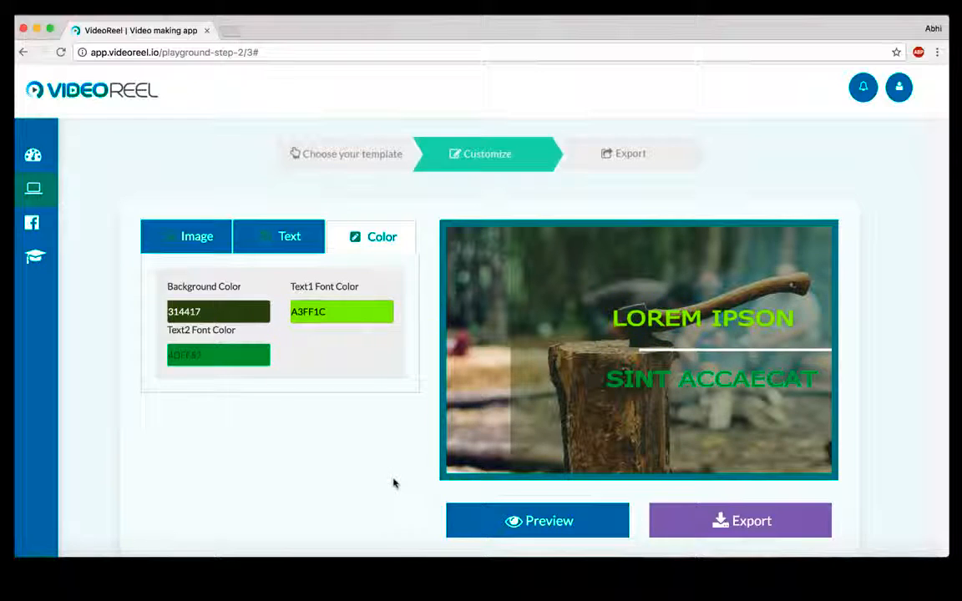
scroll("down", 3)
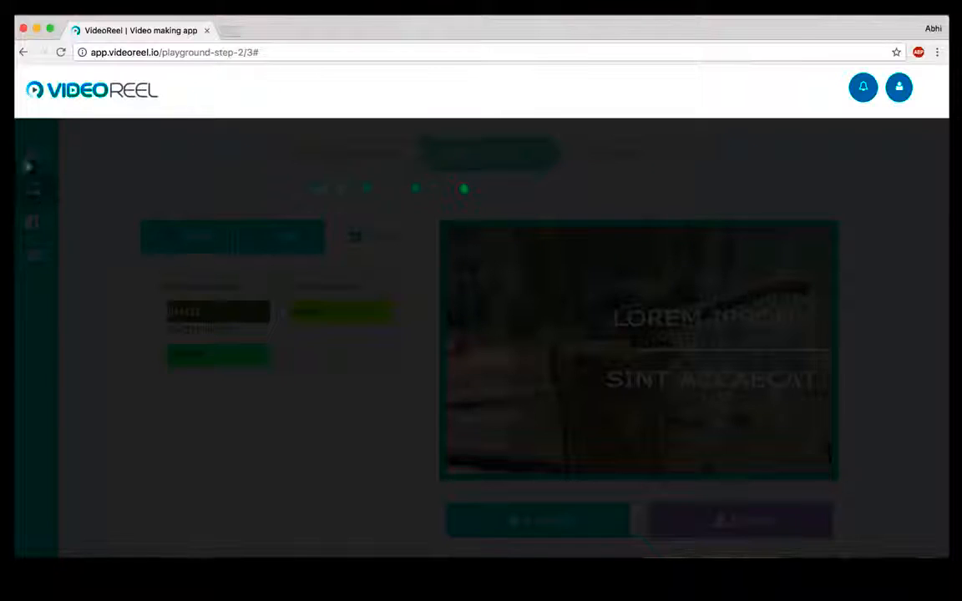
Return to the dashboard and show the Manage Facebook page with two connected accounts
left_click(267, 52)
type("dashboa")
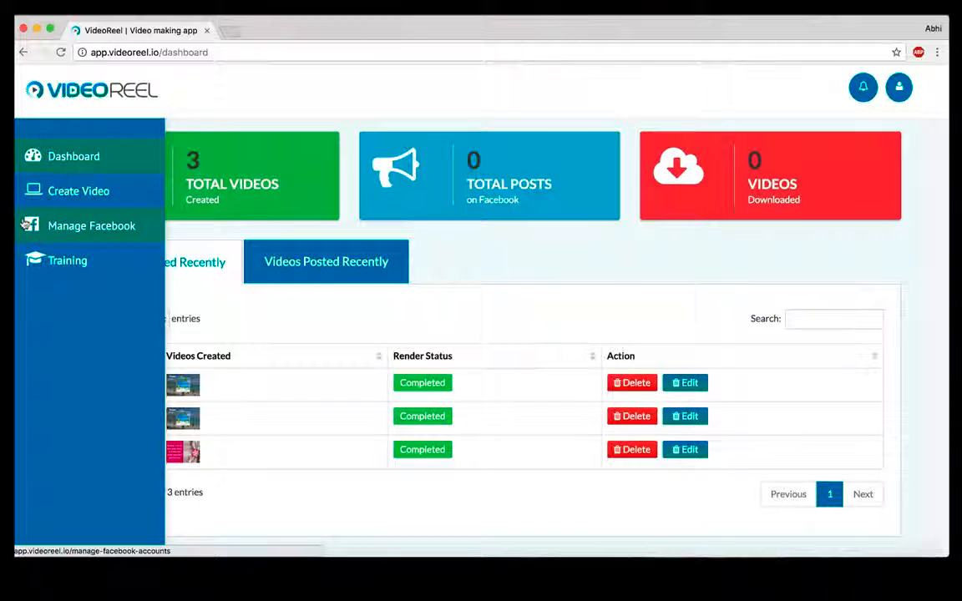
left_click(92, 225)
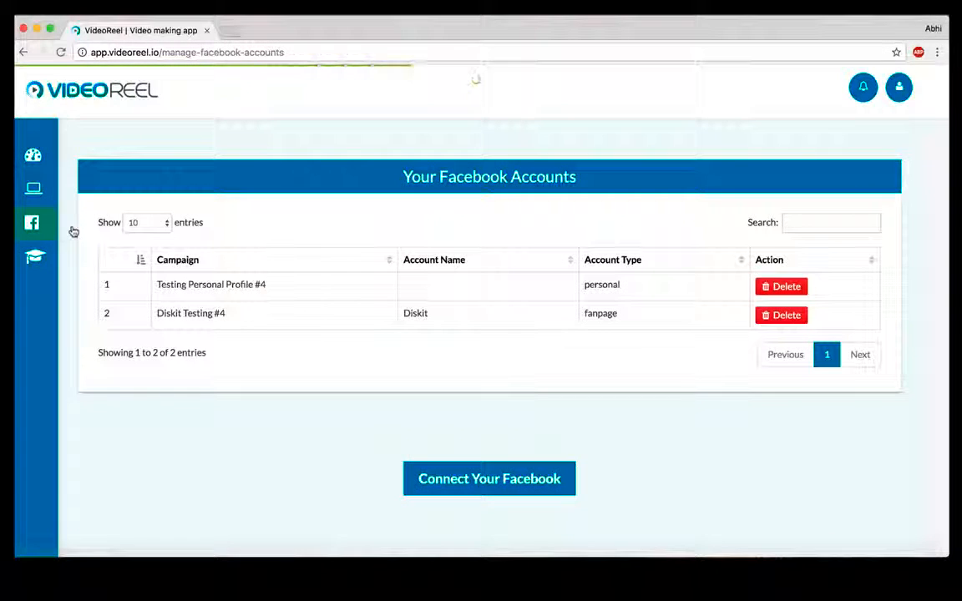